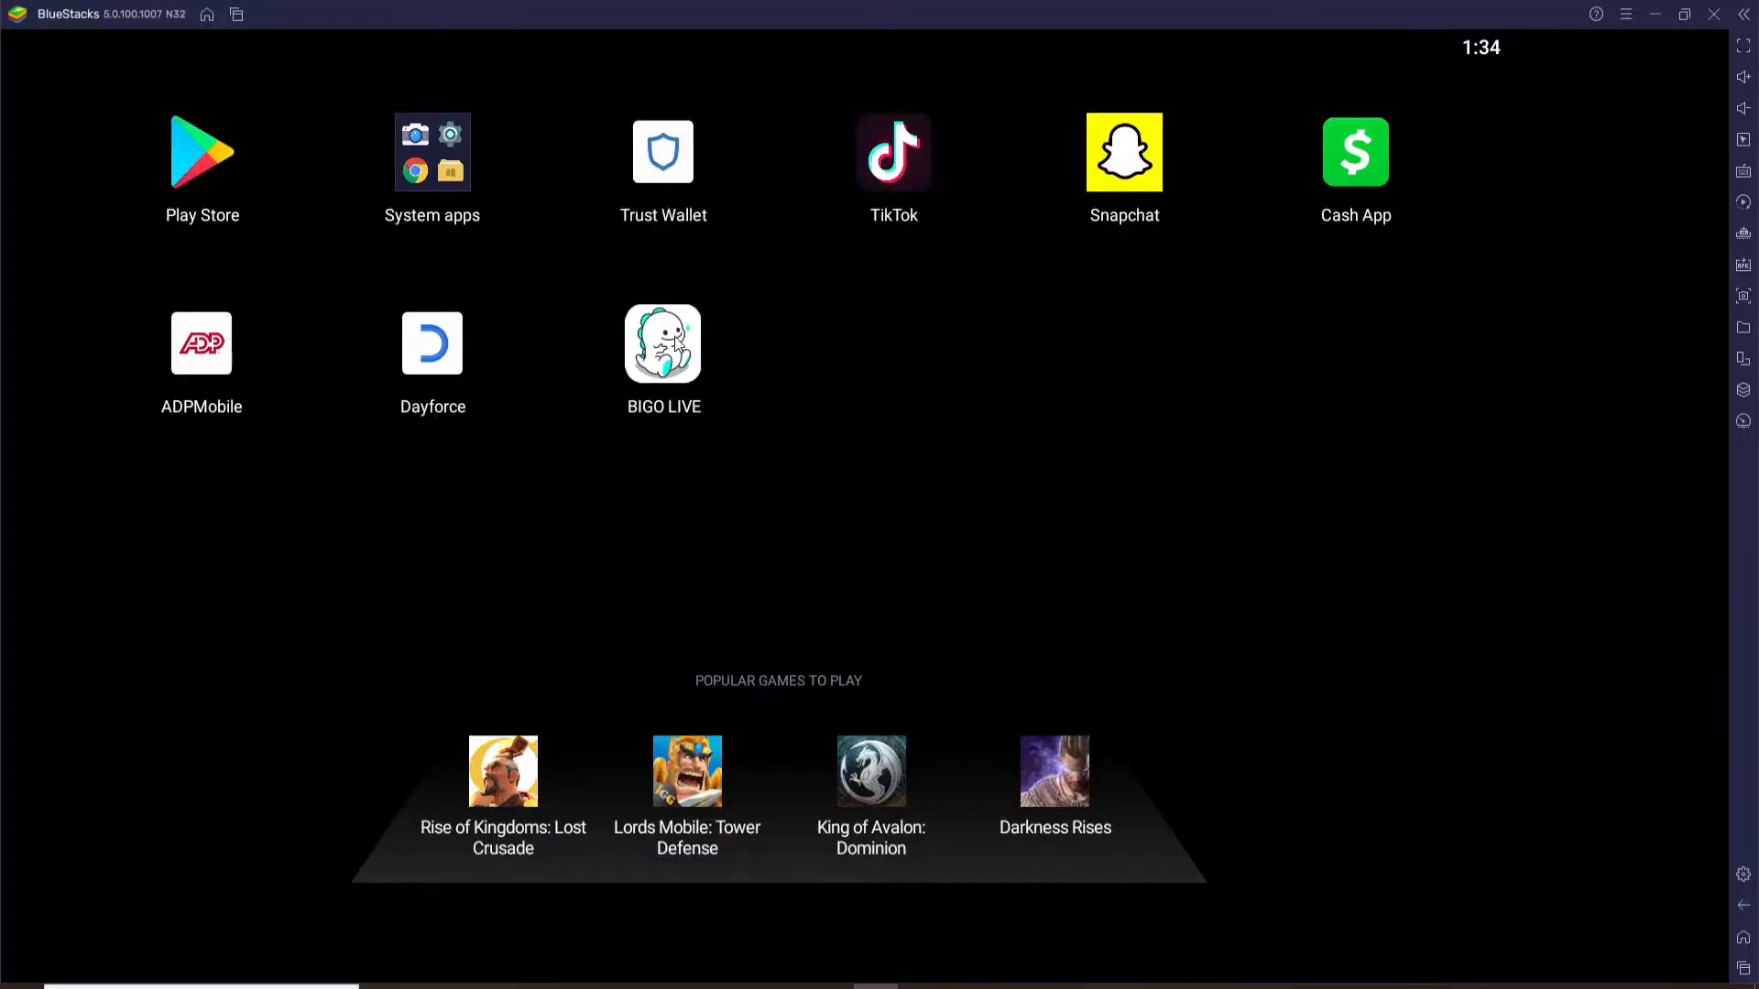
Launch BIGO LIVE from the BlueStacks home screen to its Popular live streams feed.
left_click(661, 342)
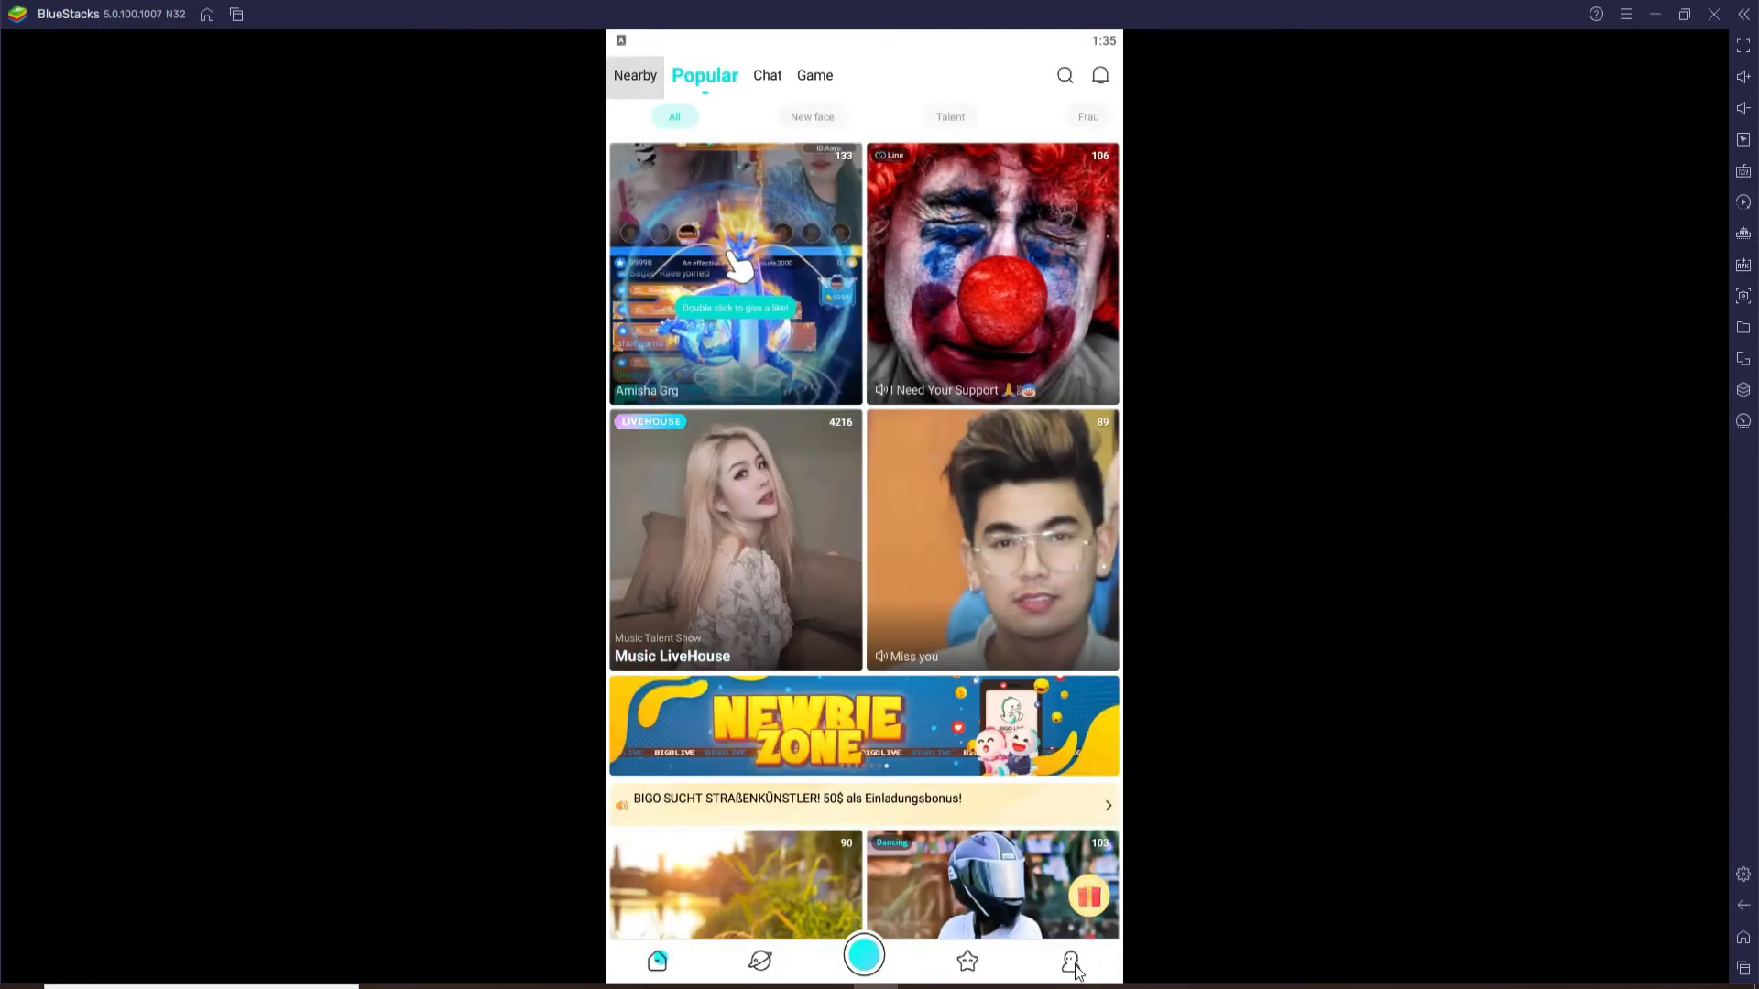
Reach Settings from the Me profile page by scrolling down its menu.
left_click(1067, 961)
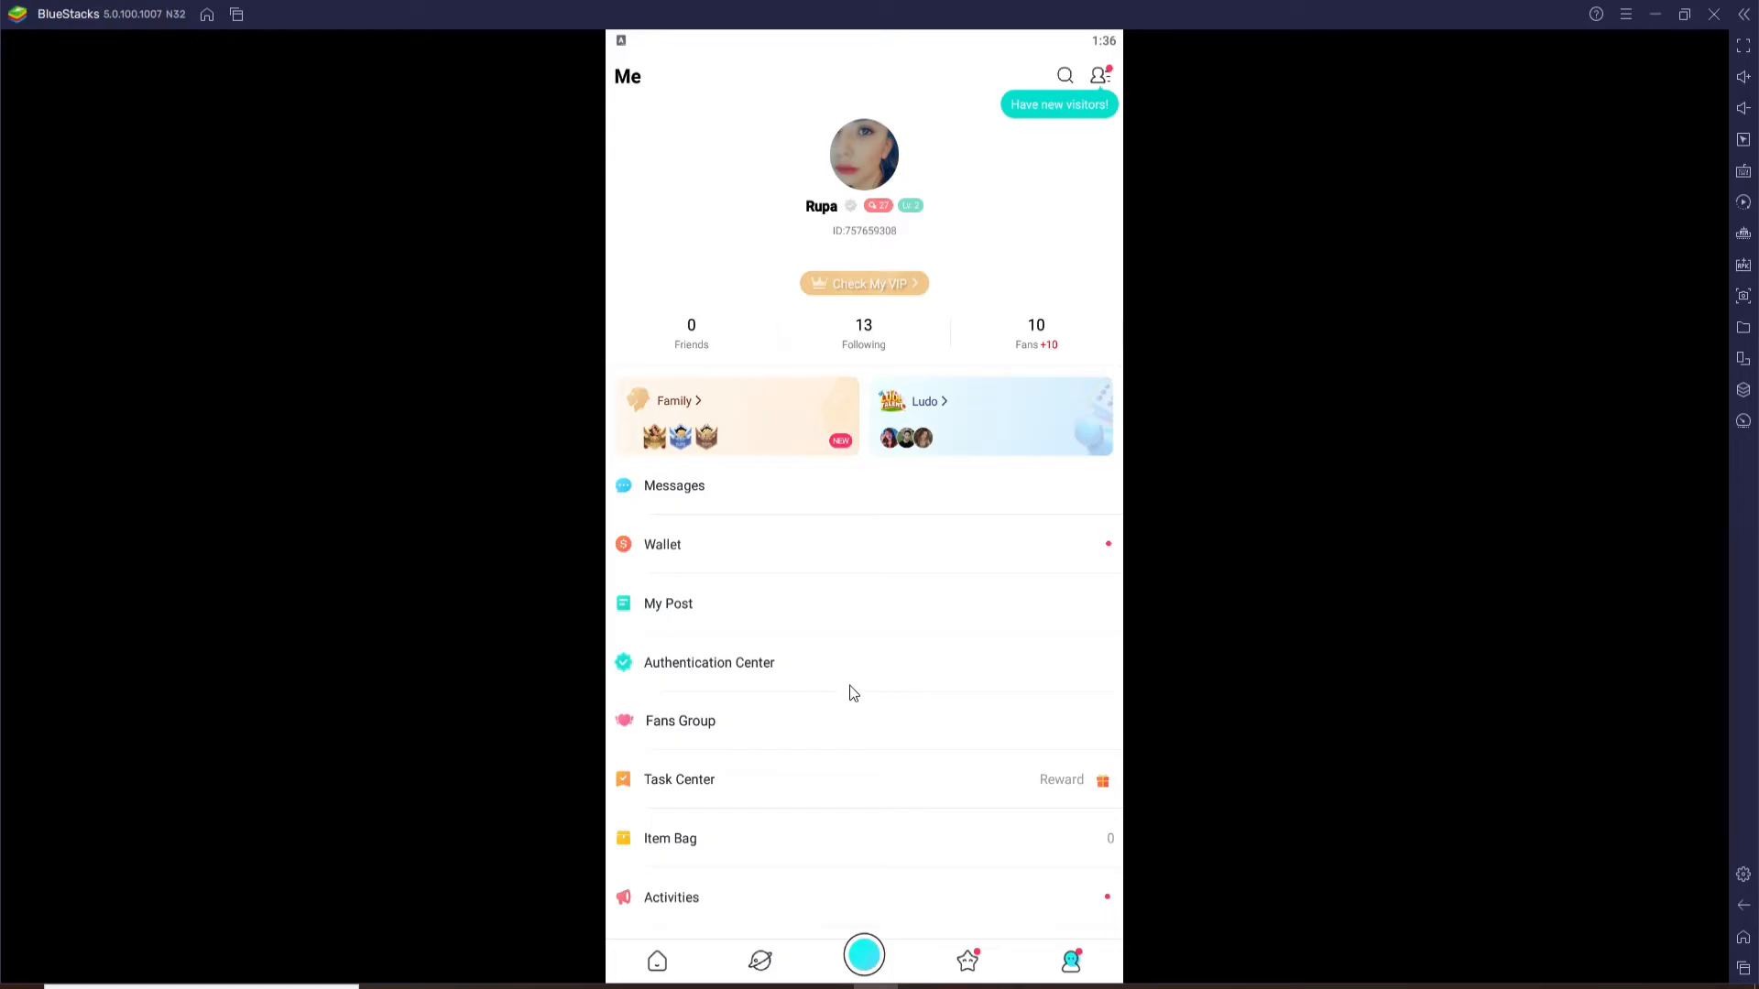
scroll("down", 3)
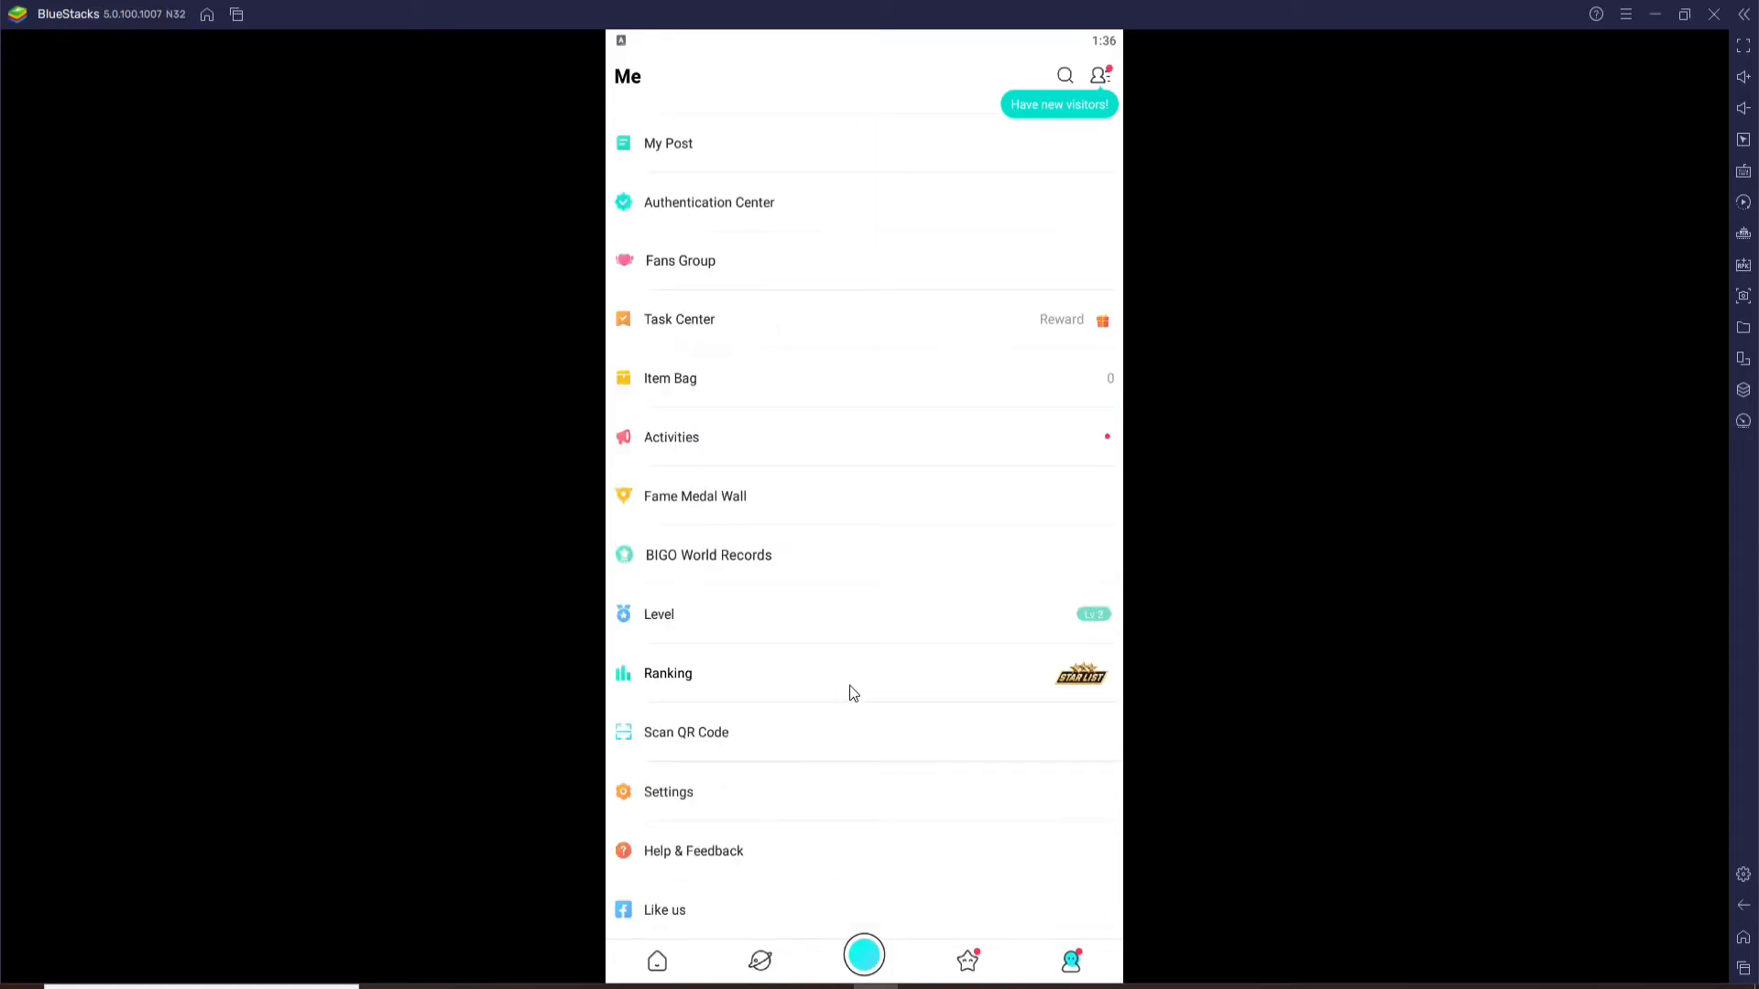
mouse_move(687, 789)
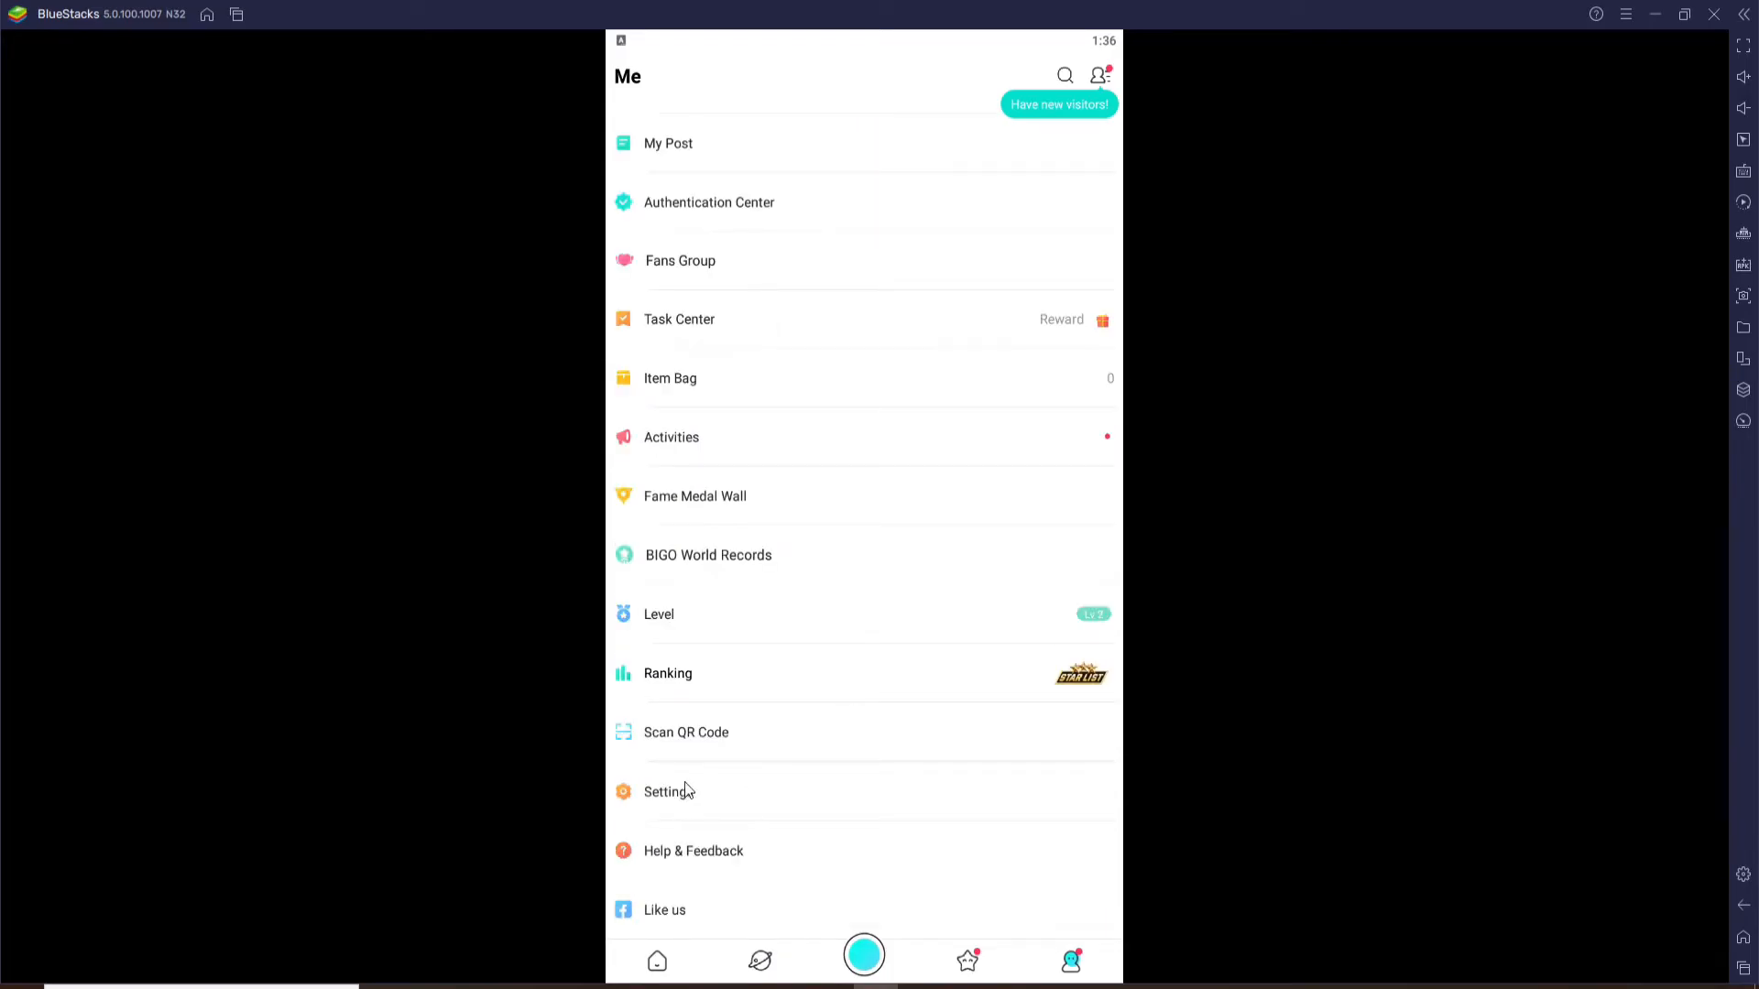
left_click(667, 791)
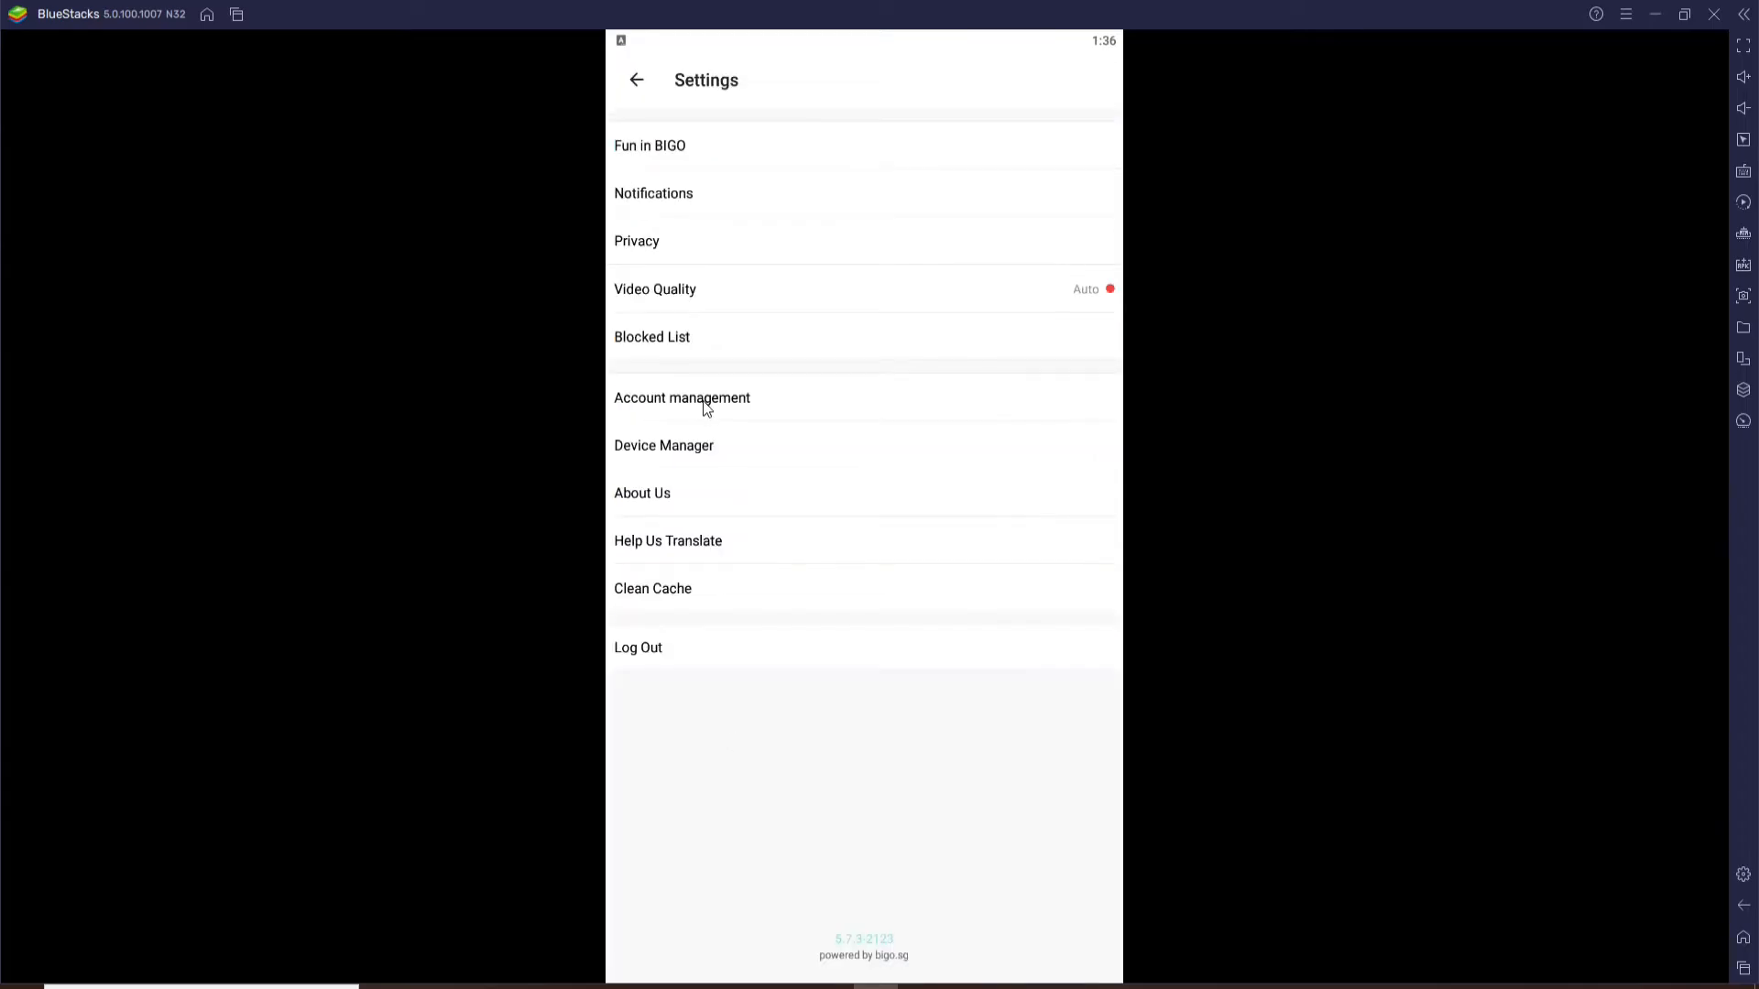
From Account management begin account deletion, verify the login password, and continue past the Passed conditions.
left_click(681, 397)
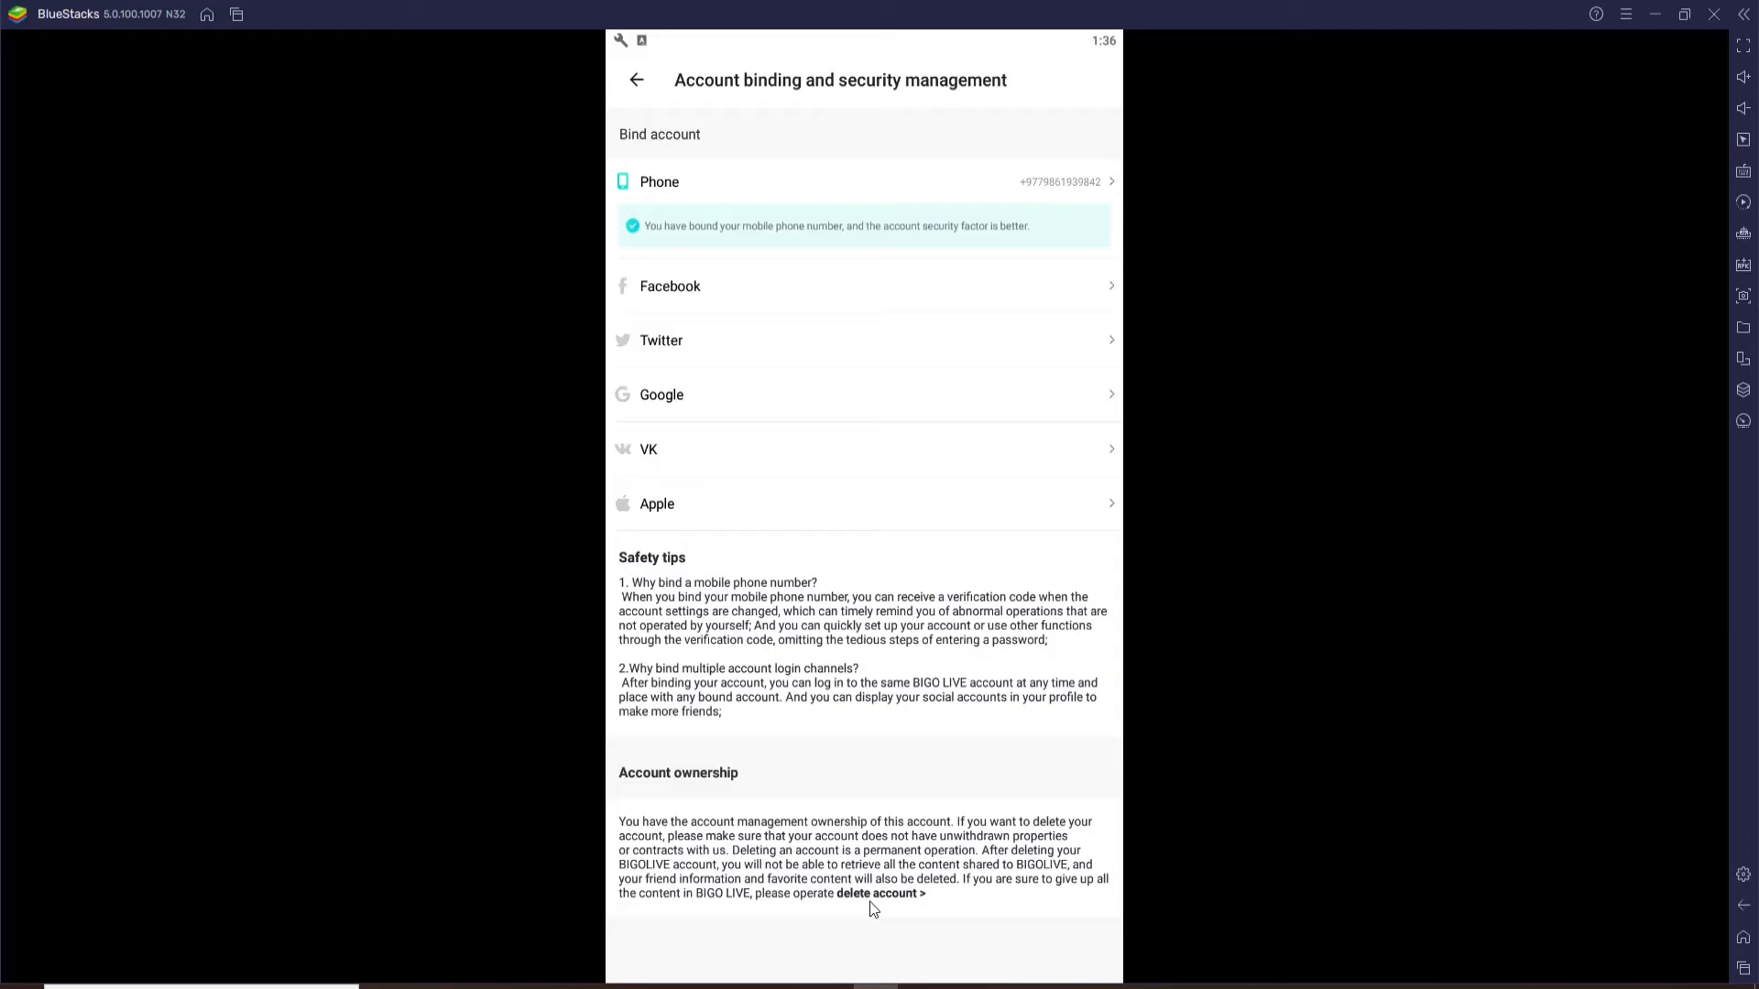
mouse_move(886, 898)
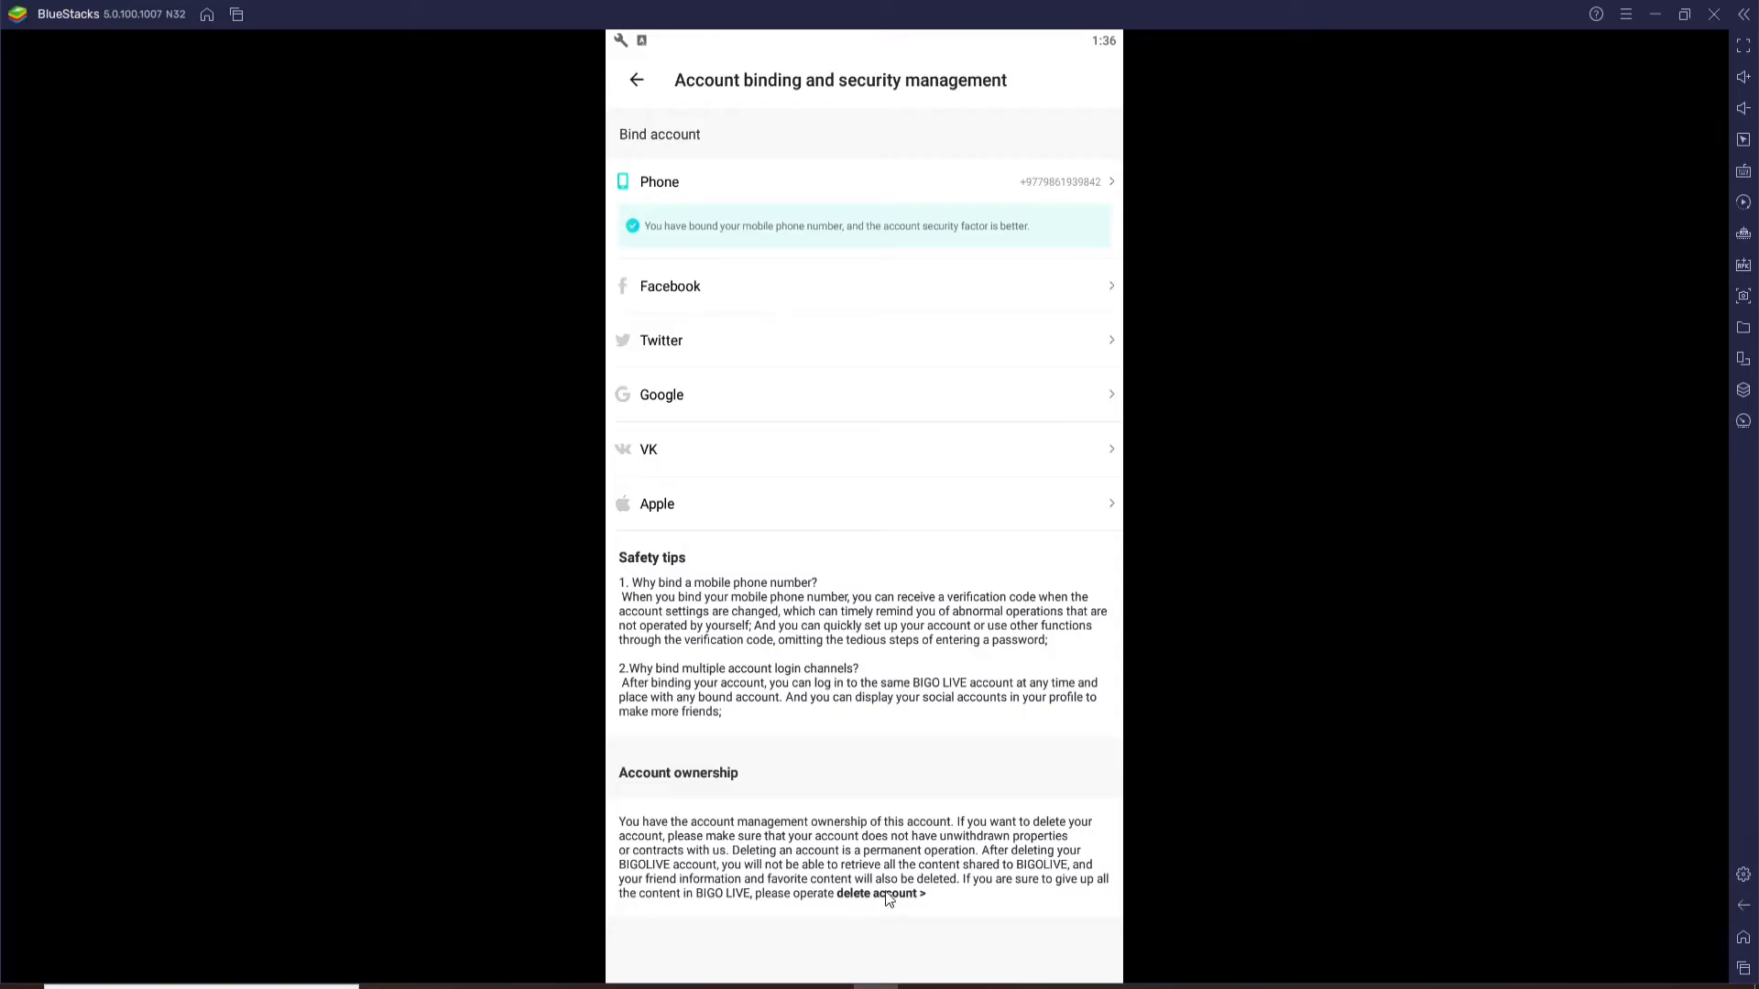
left_click(881, 894)
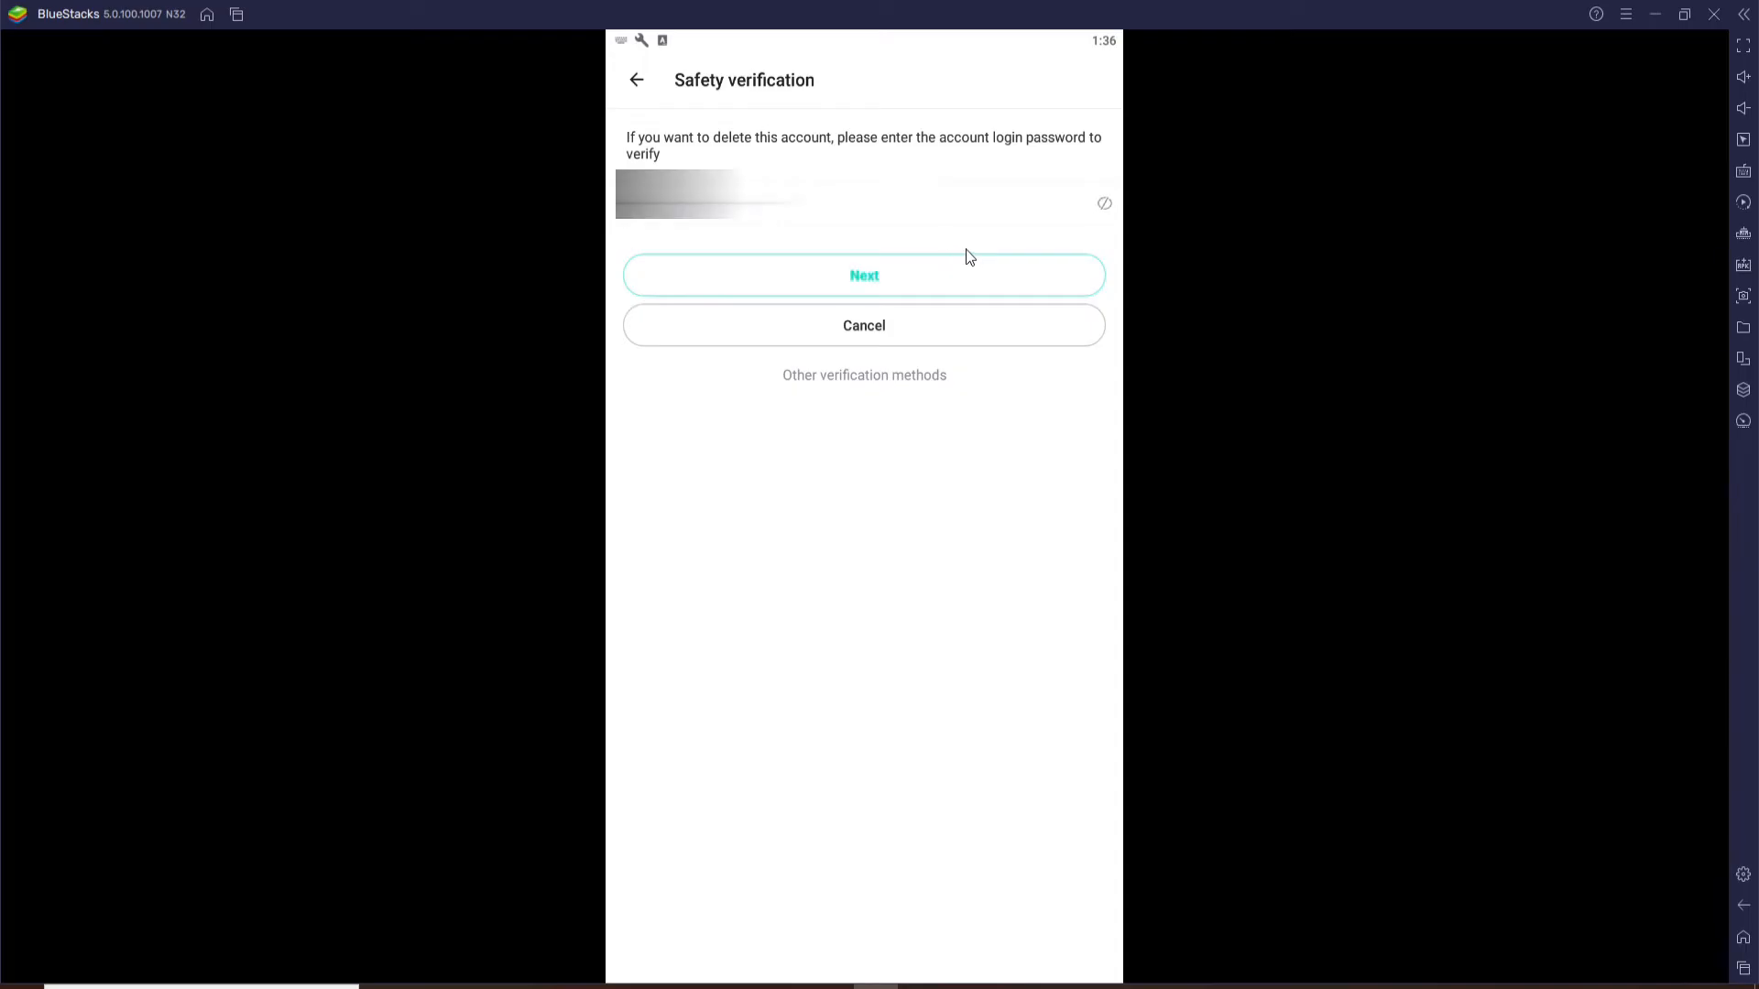
left_click(862, 274)
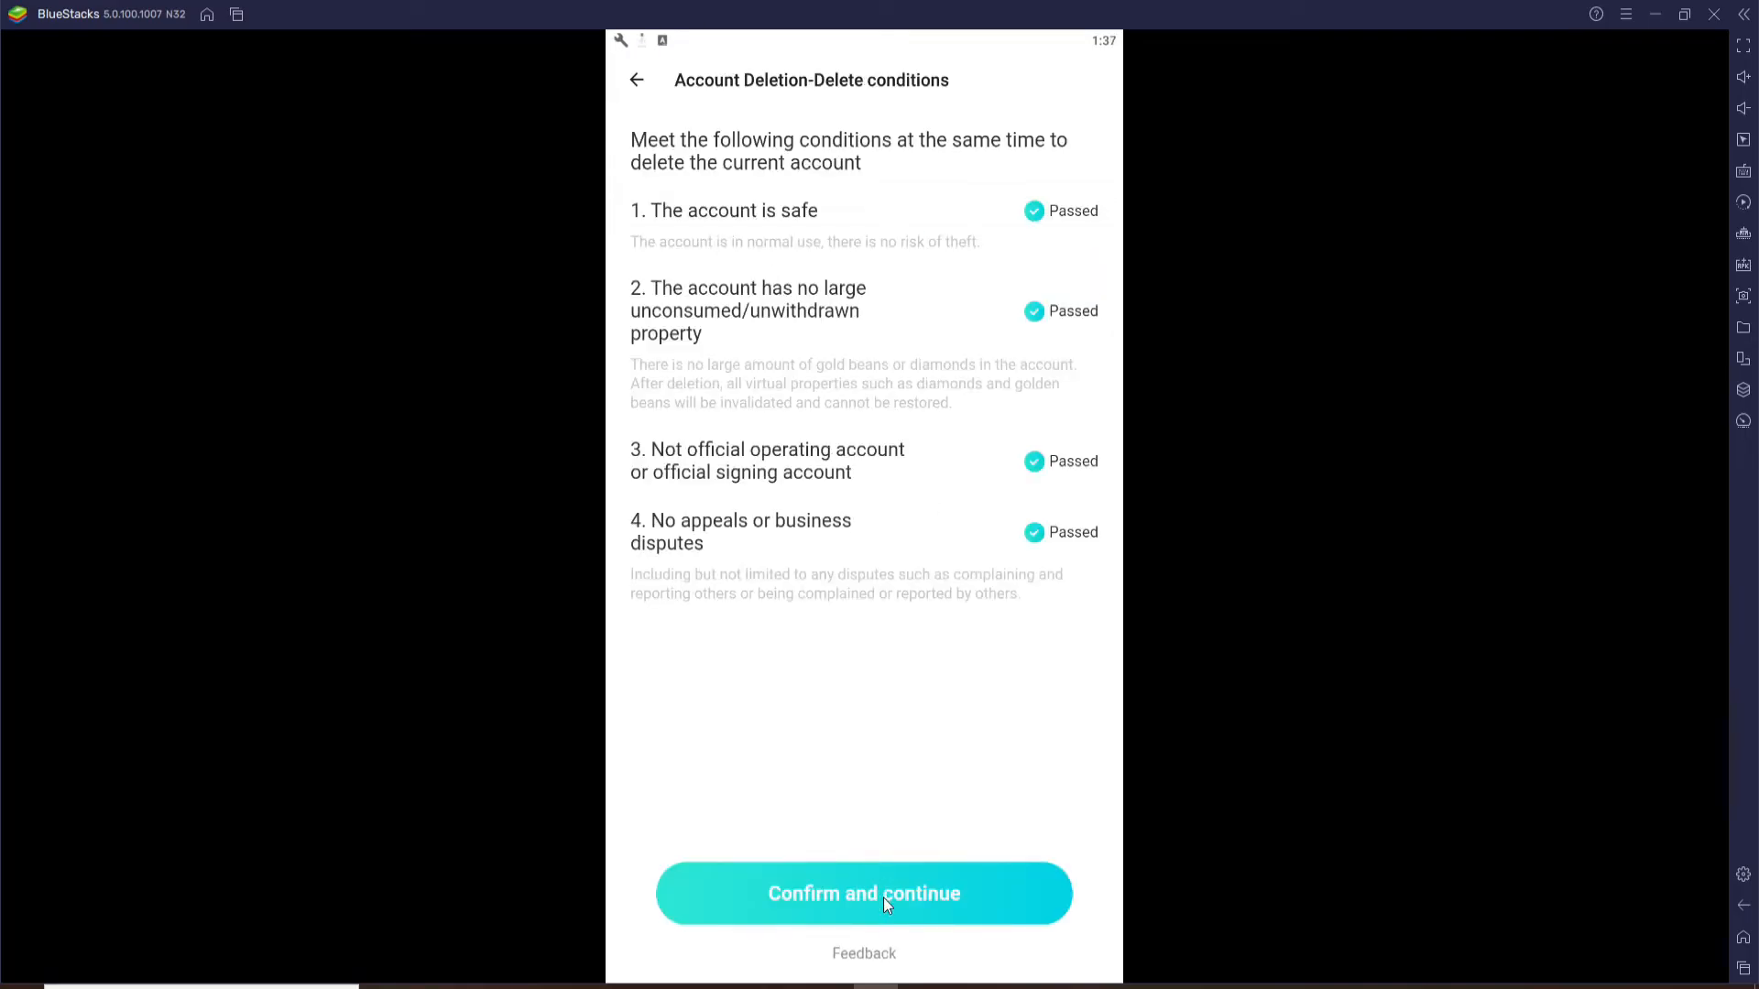
left_click(863, 892)
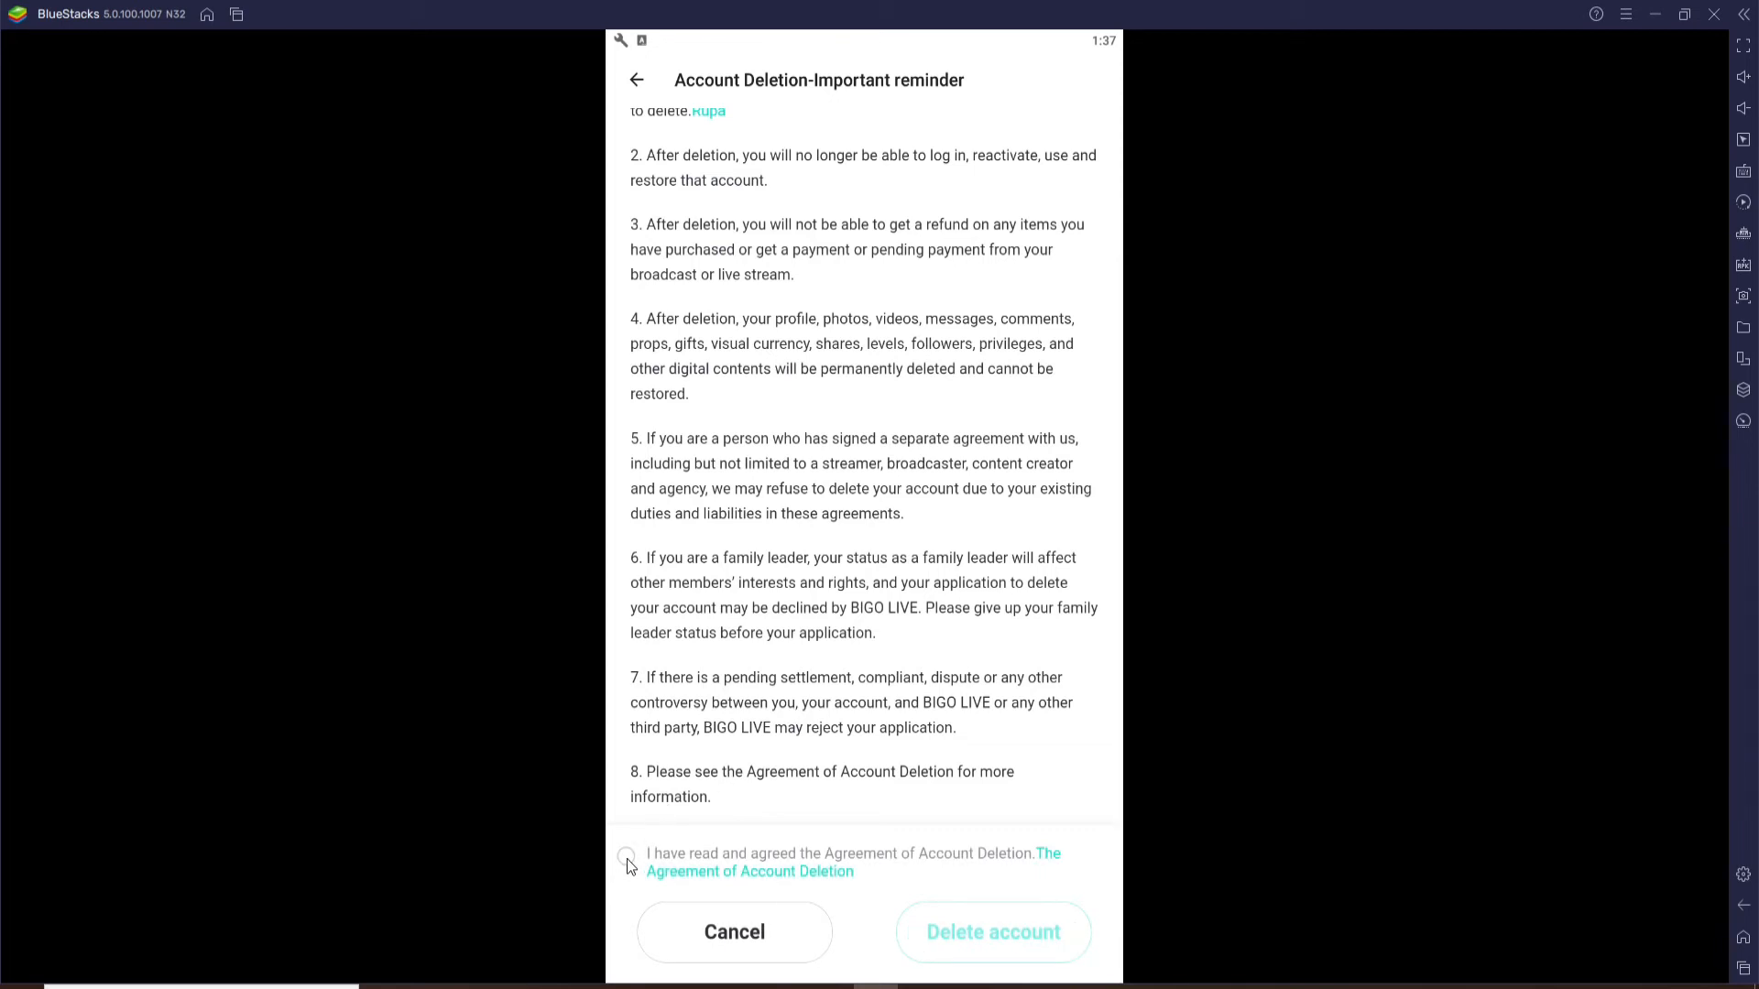
Tick the Agreement of Account Deletion and confirm permanent deletion, getting the 'deleted successfully' notice.
left_click(627, 857)
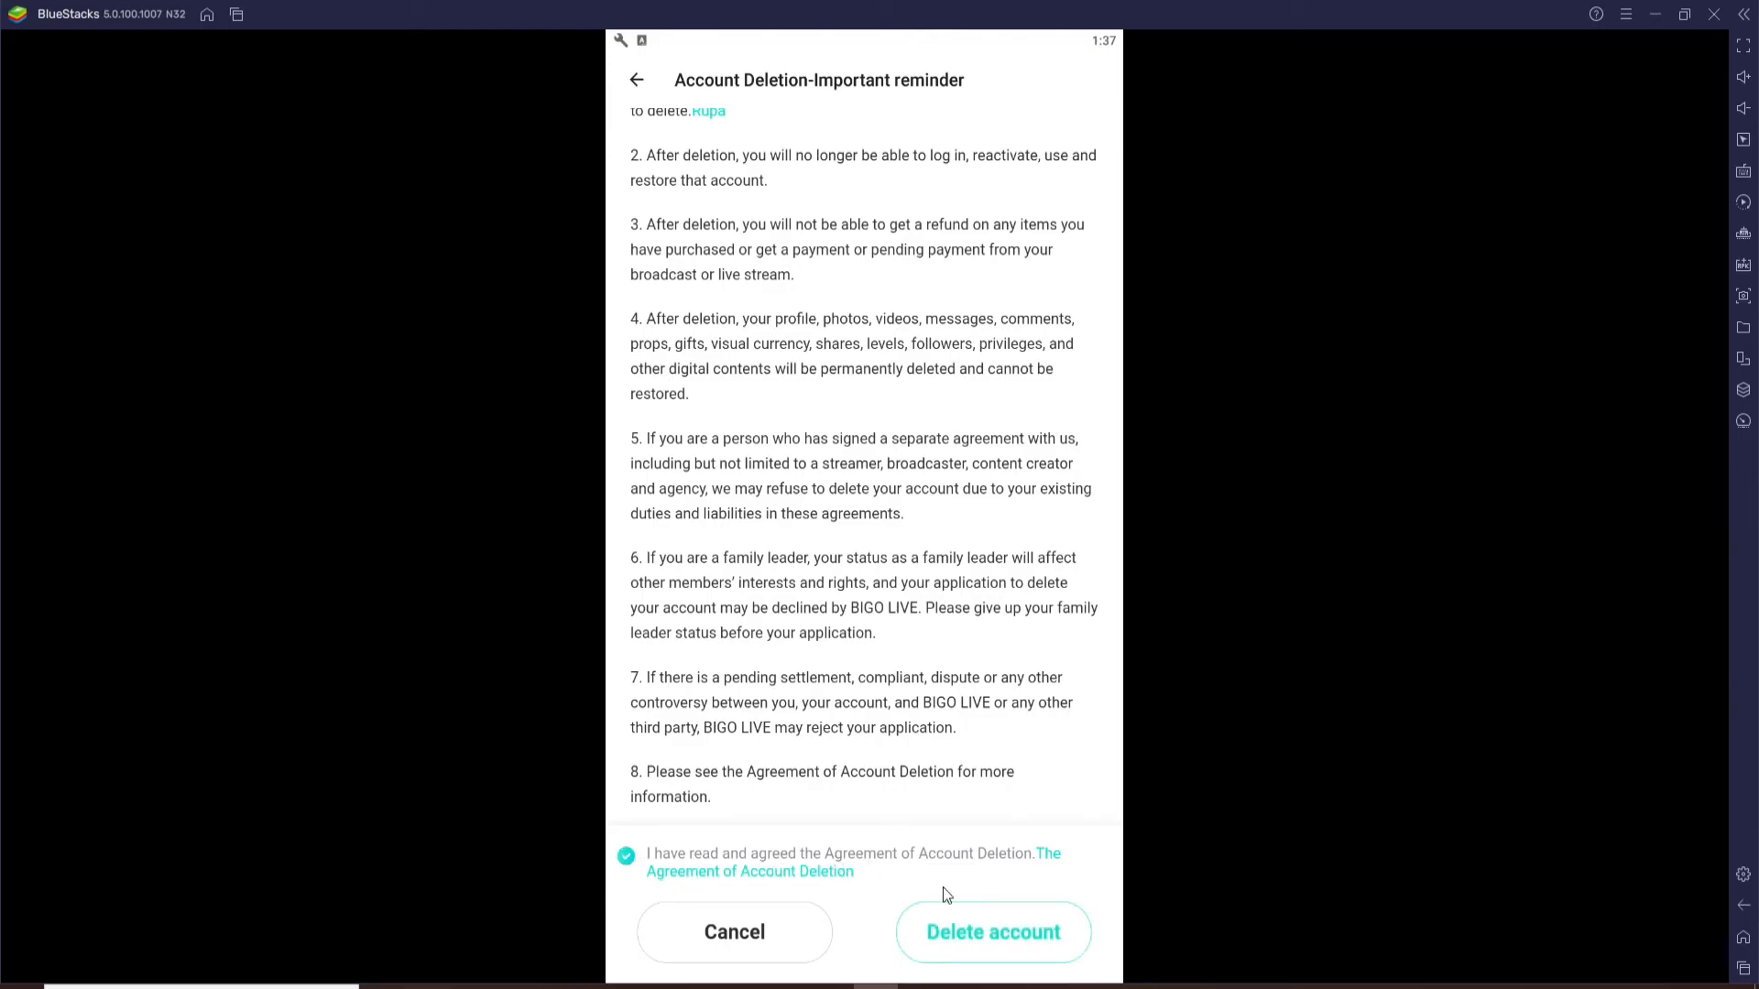
left_click(991, 930)
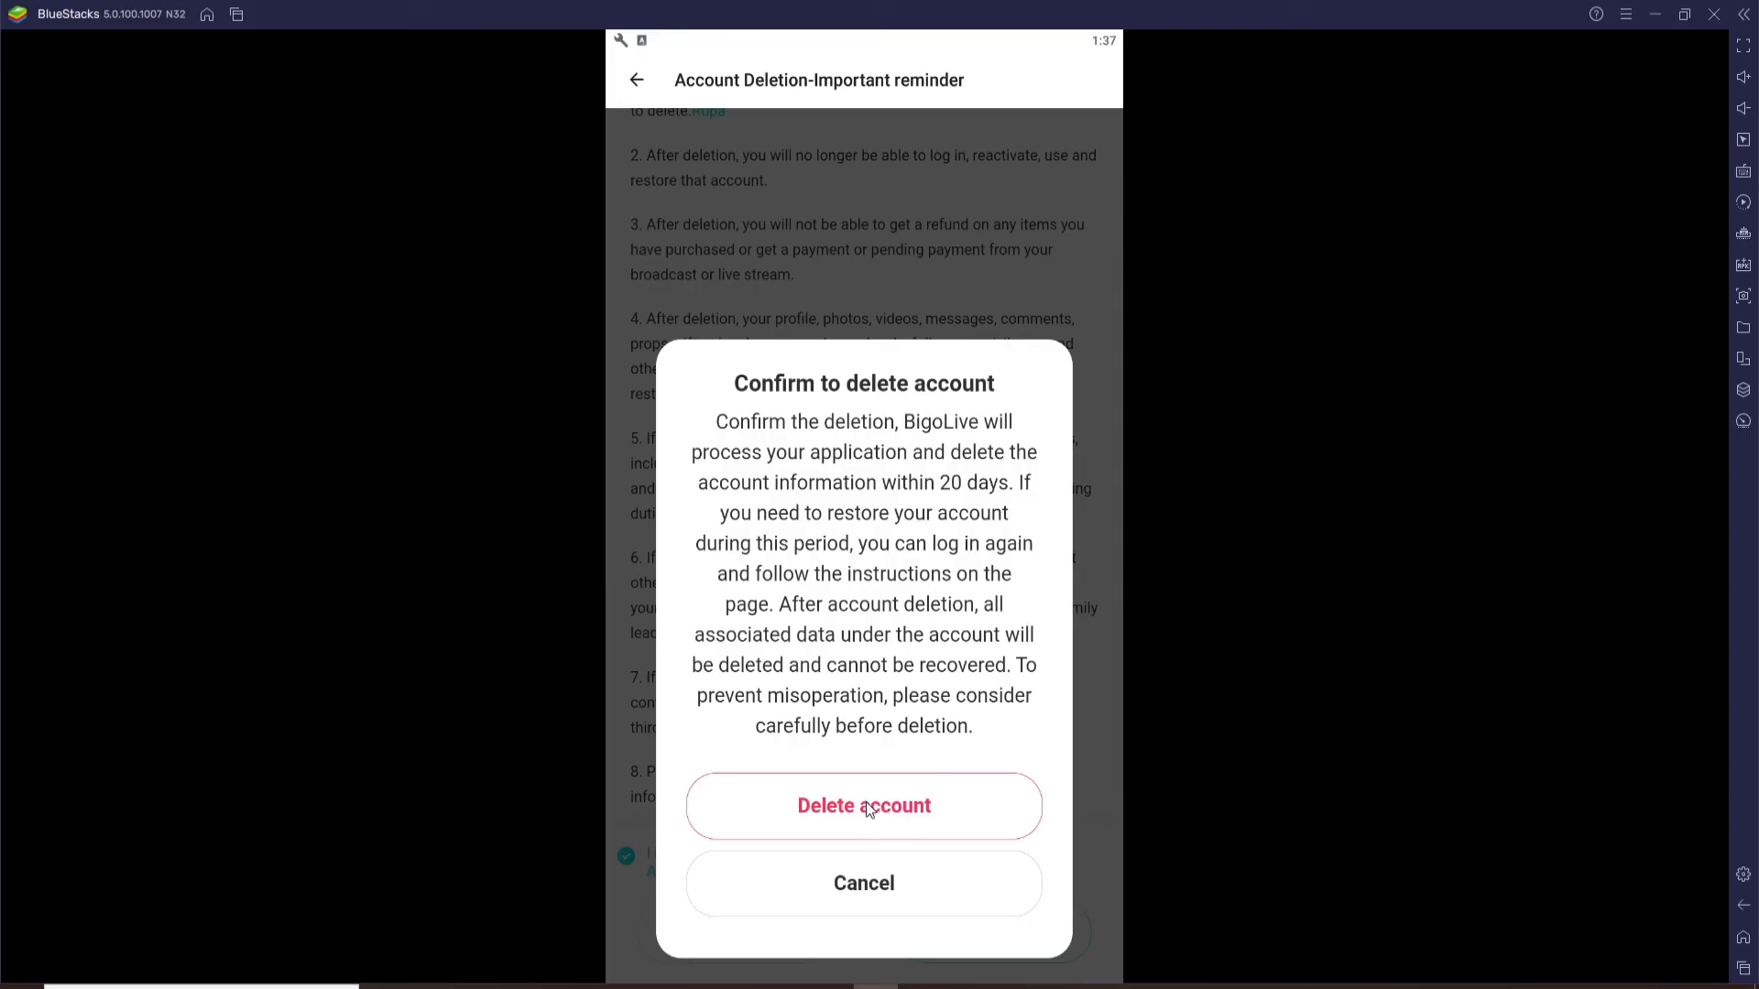
left_click(863, 806)
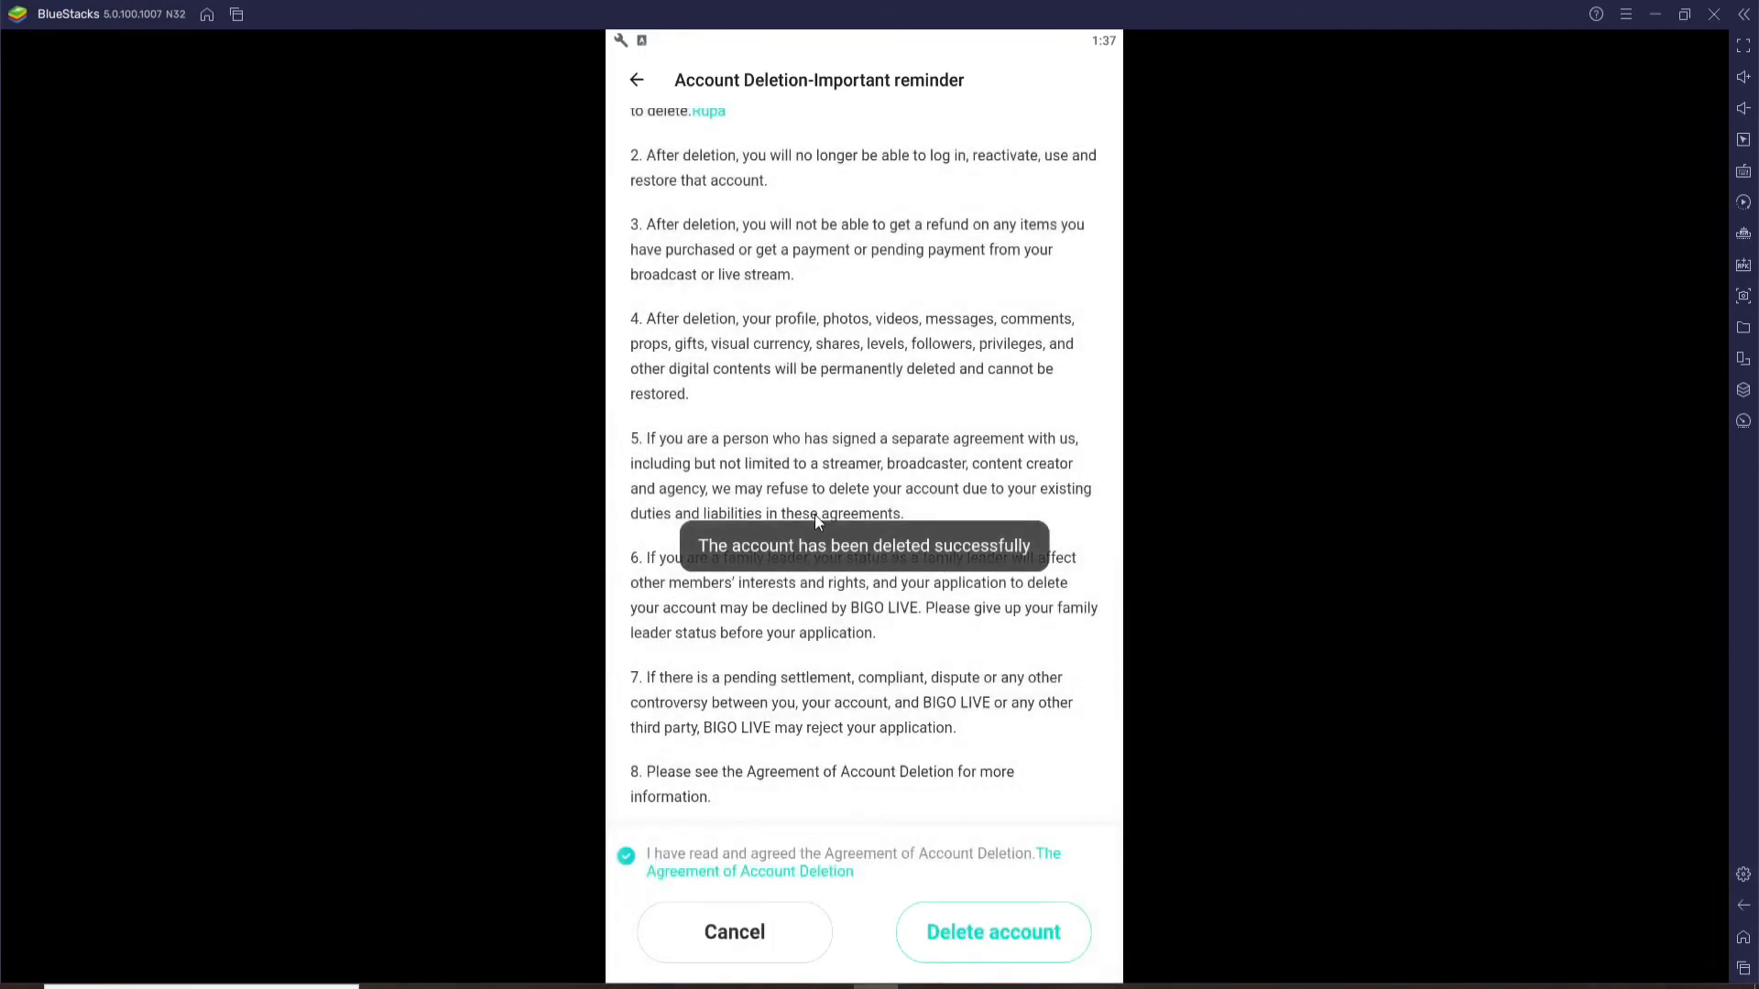